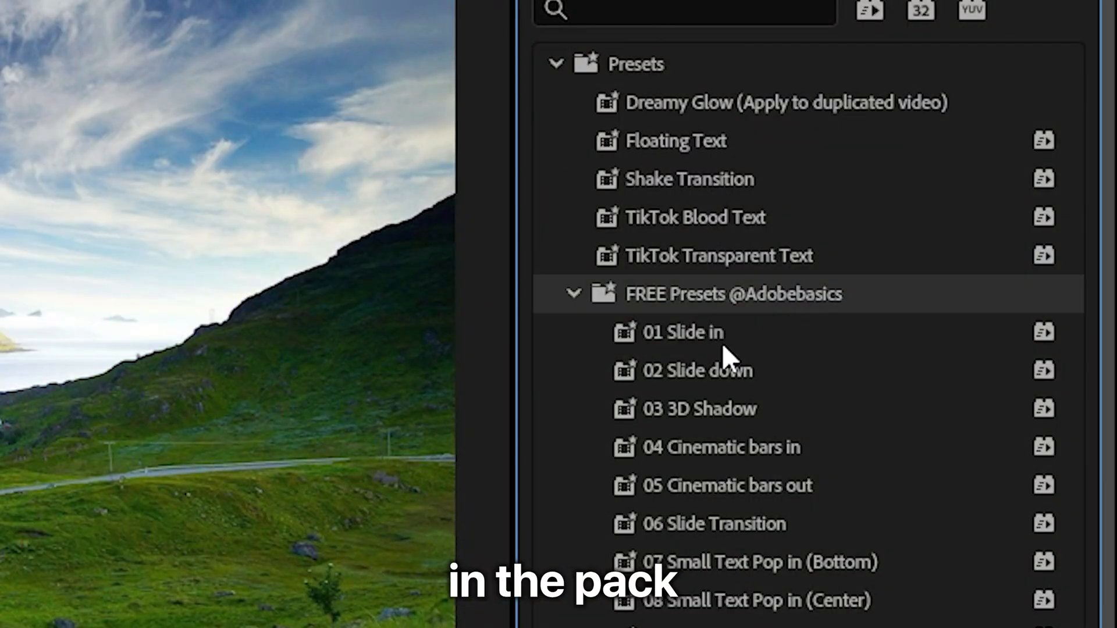
Apply the '01 Slide in' preset to the image clip, adding Transform position keyframes
{"action": "left_click", "coordinate": [681, 333]}
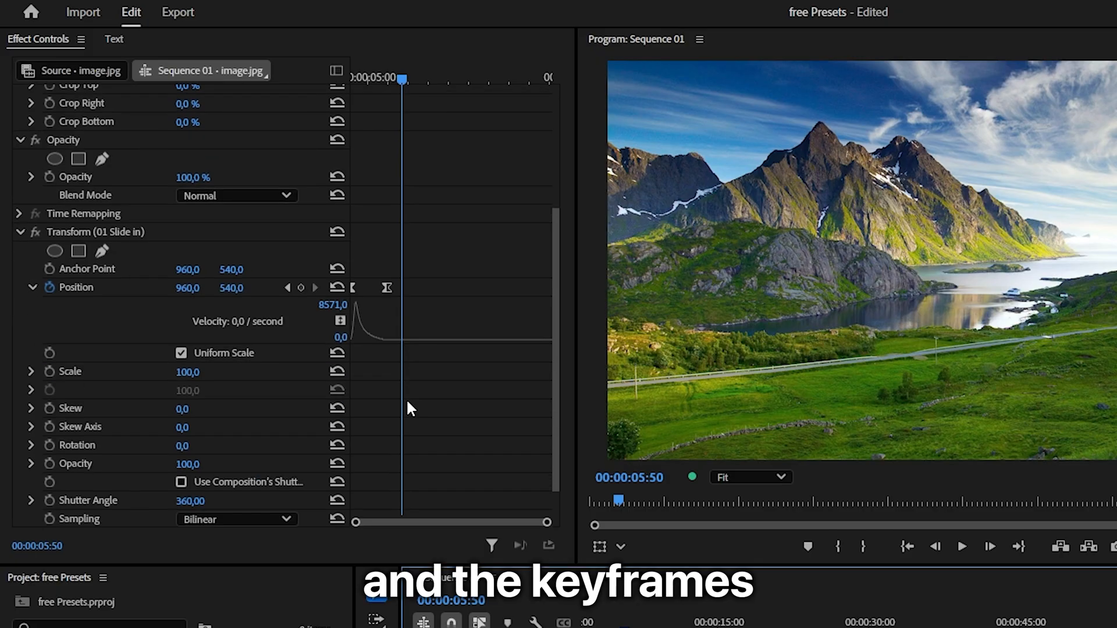
{"action": "mouse_move", "coordinate": [409, 355]}
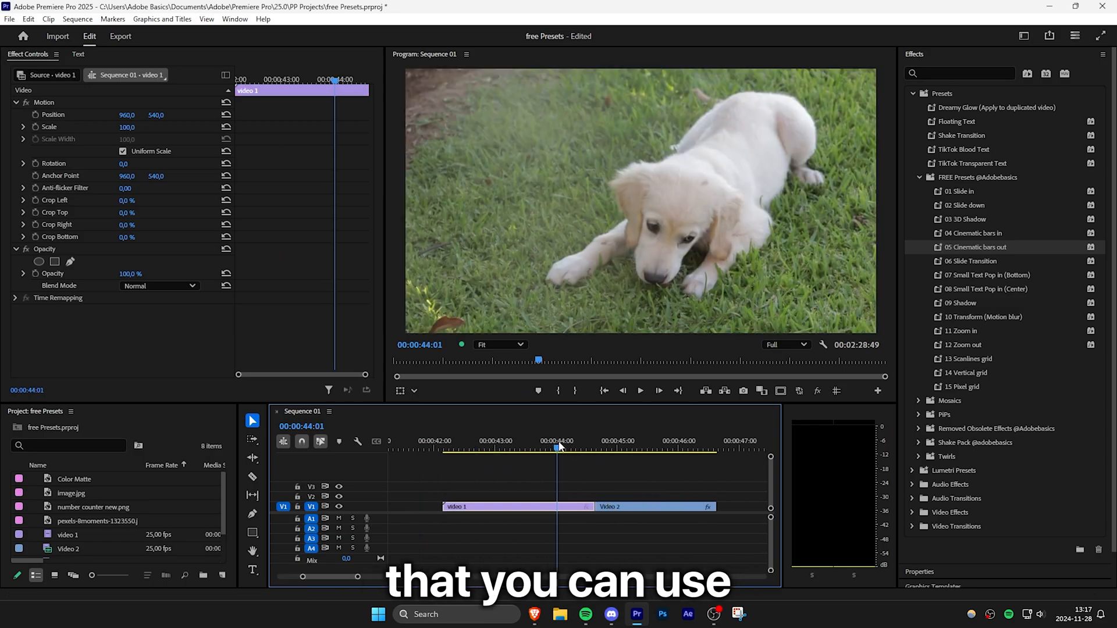
Create a new 1920x1080 adjustment layer above the dog footage
{"action": "left_click", "coordinate": [593, 446]}
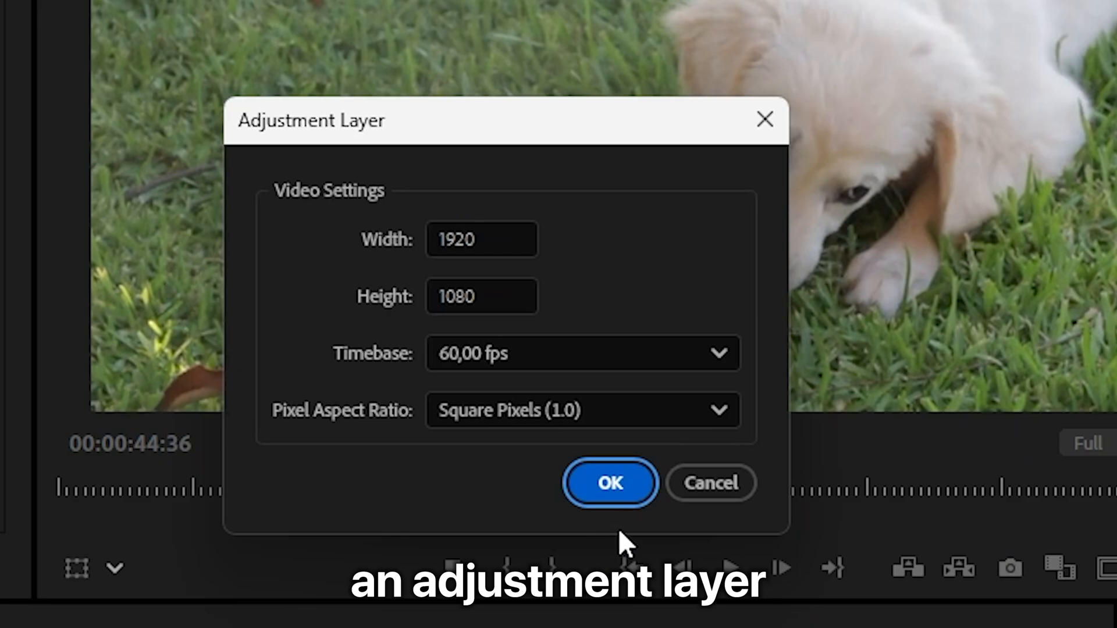
{"action": "left_click", "coordinate": [609, 483]}
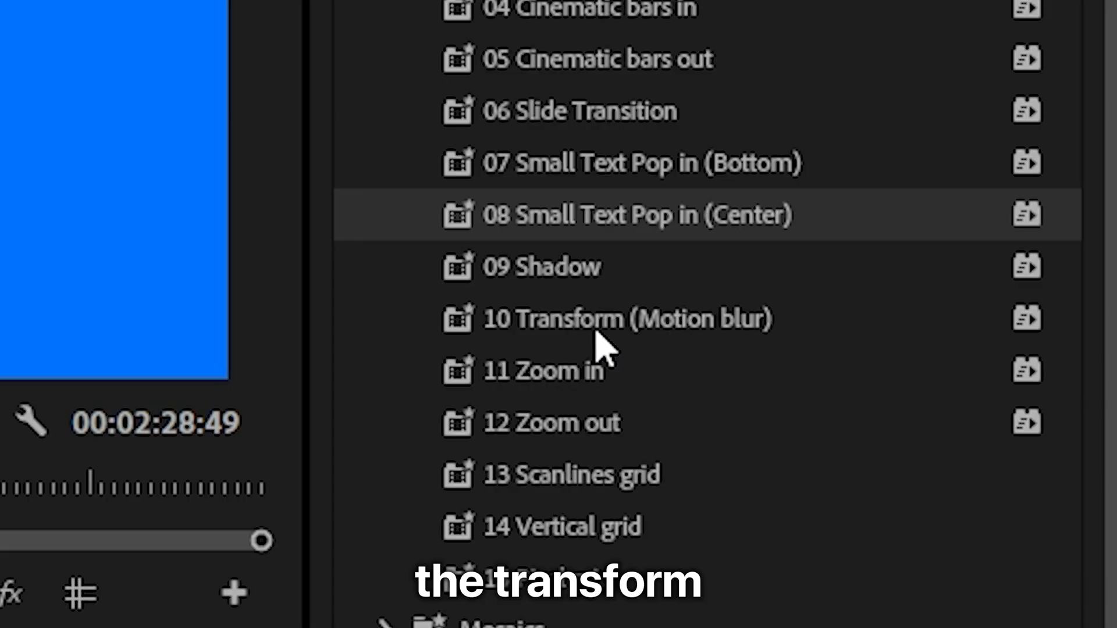
{"action": "mouse_move", "coordinate": [606, 335]}
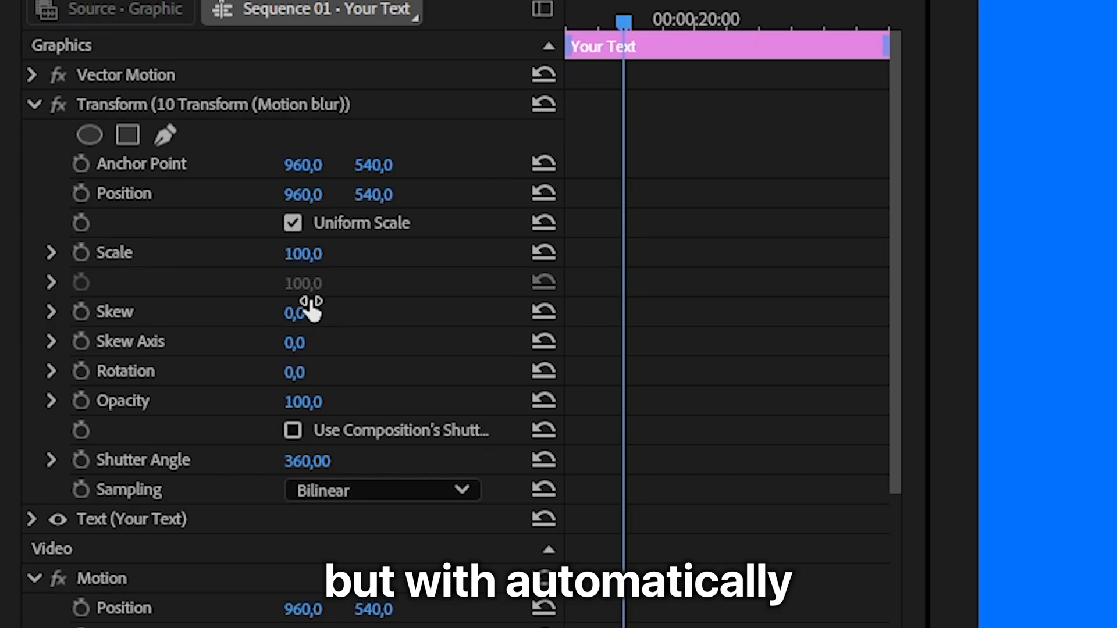
{"action": "mouse_move", "coordinate": [306, 460]}
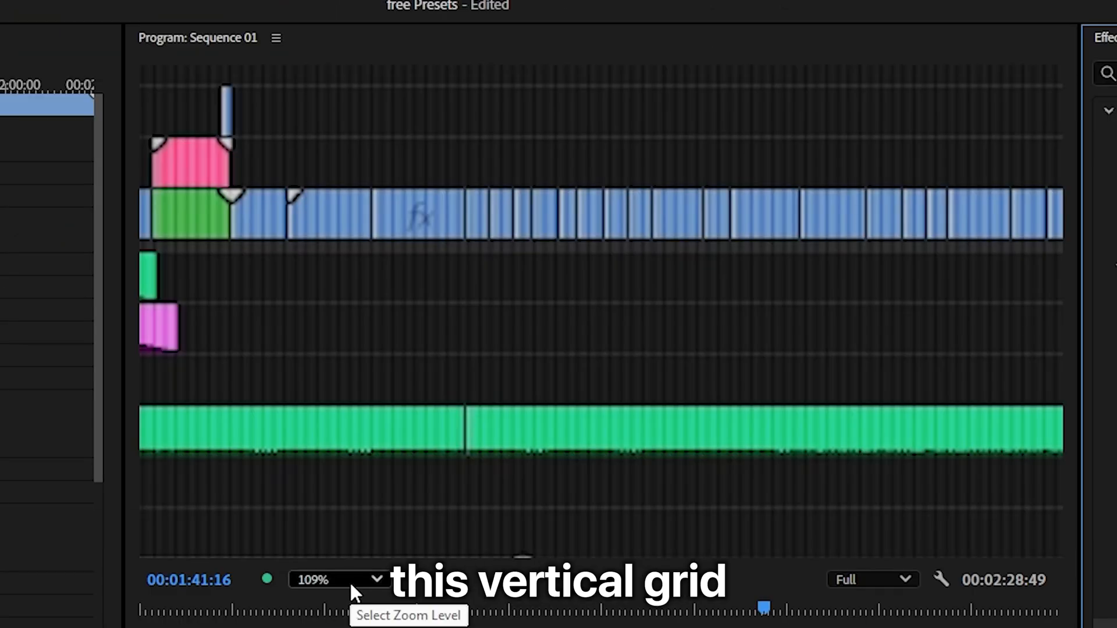
Set the Program Monitor zoom to Fit to view the whole gridded frame
{"action": "left_click", "coordinate": [335, 580]}
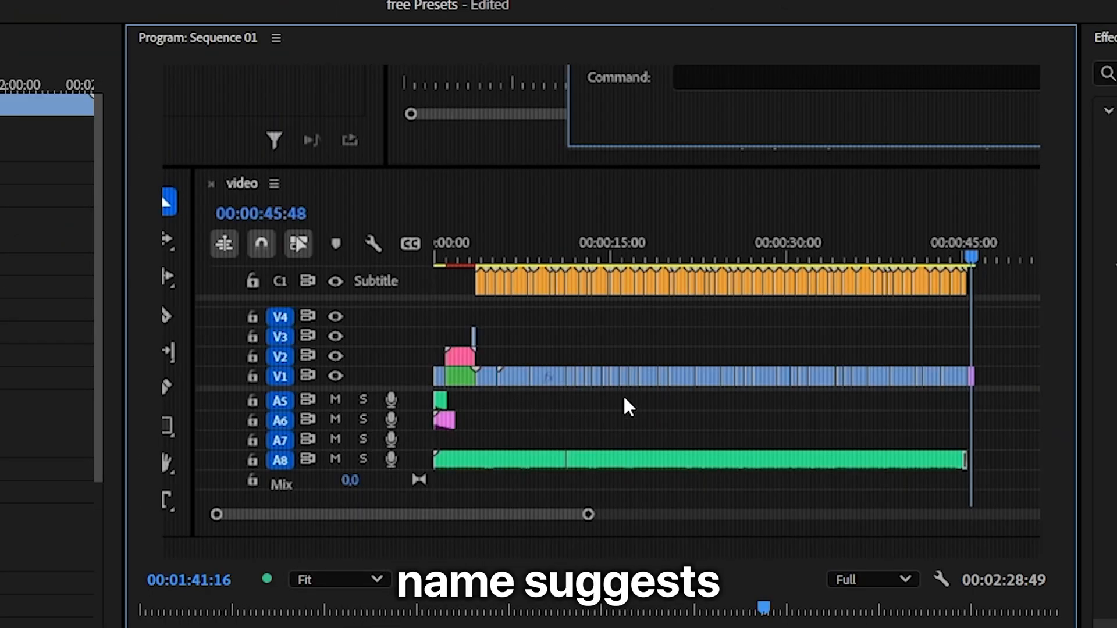